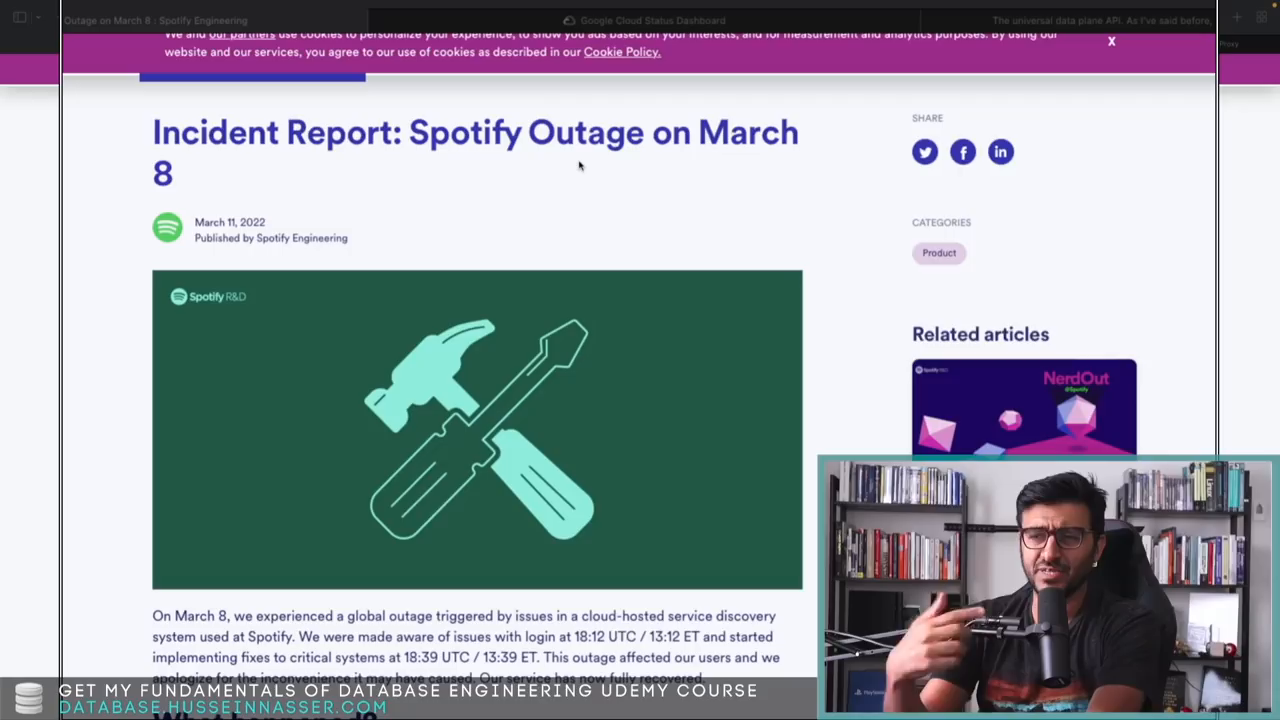
Step: Scroll the Spotify March 8 outage report past its header image to the intro and 'What happened?'
scroll("down", 3)
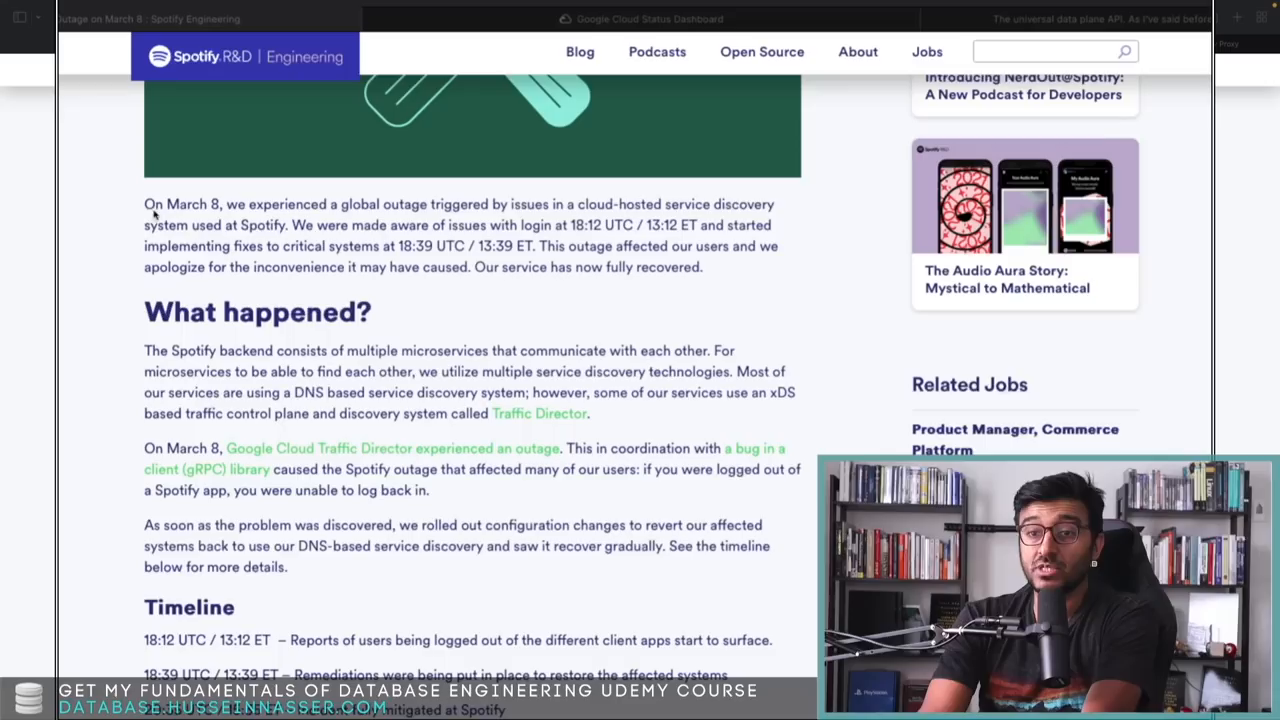
mouse_move(300, 232)
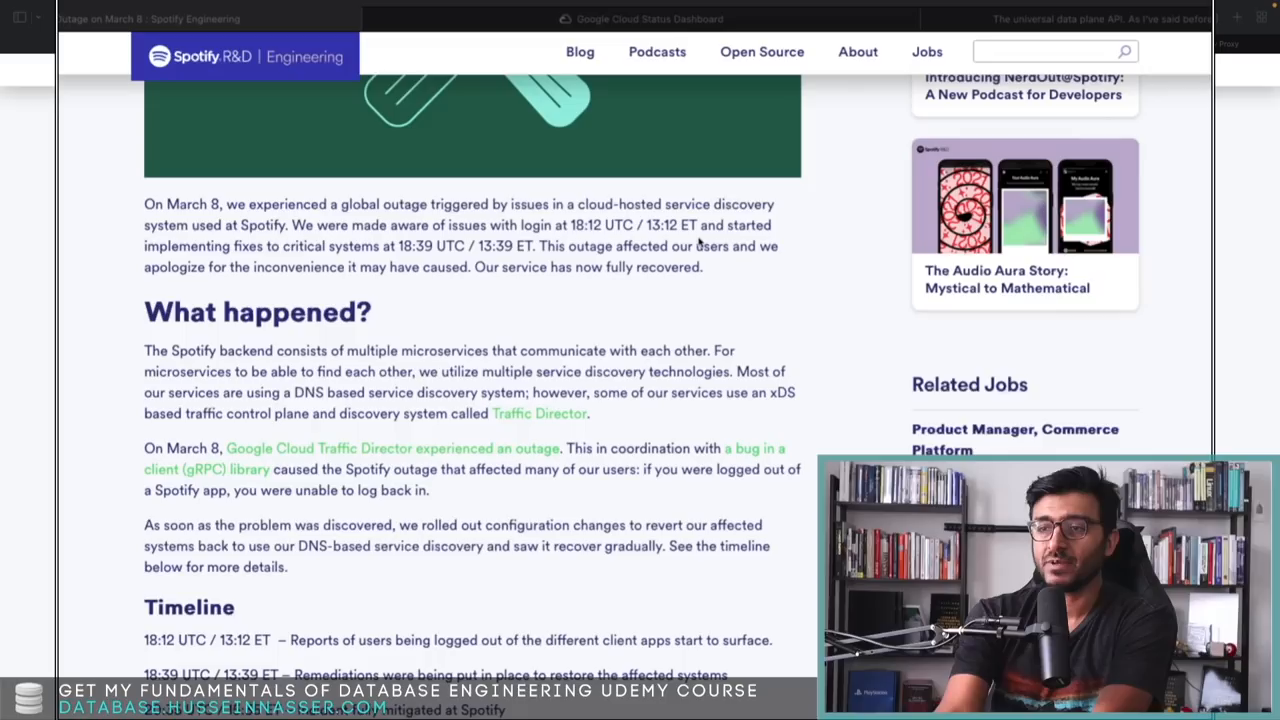
mouse_move(438, 260)
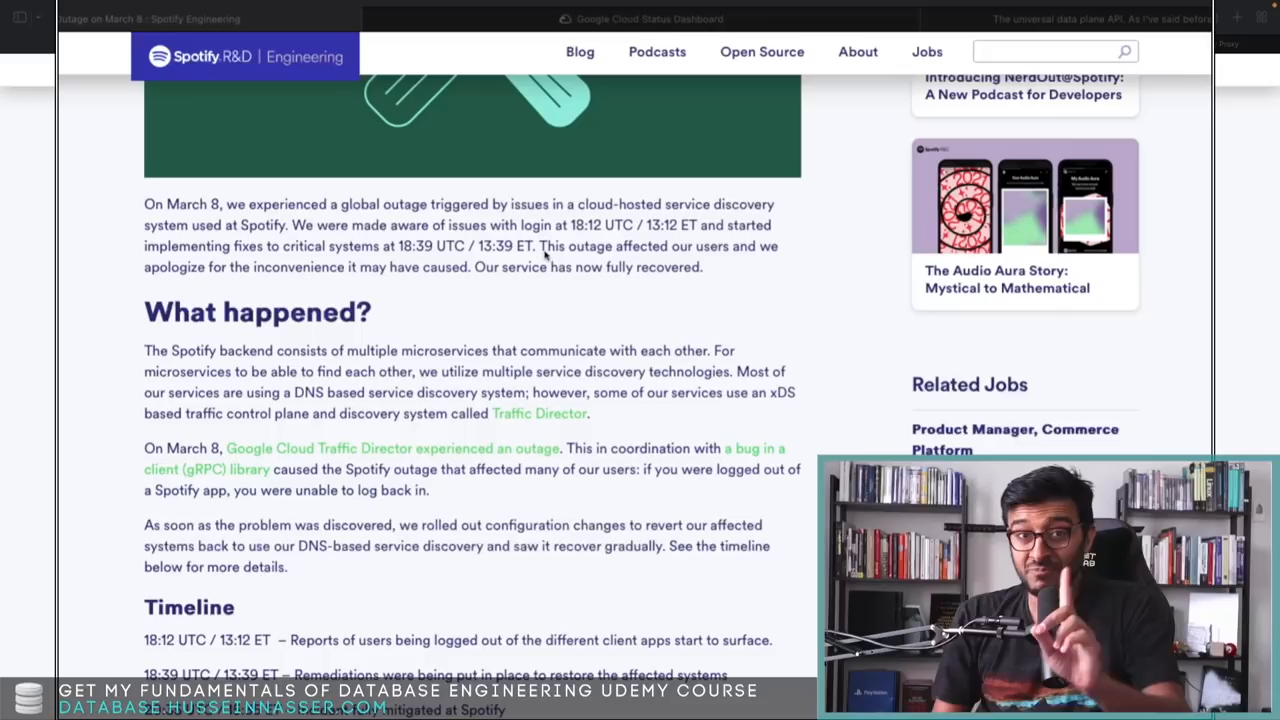
Step: Scroll through the Spotify report's Timeline down to the 20:35 UTC full-mitigation entry
scroll("down", 3)
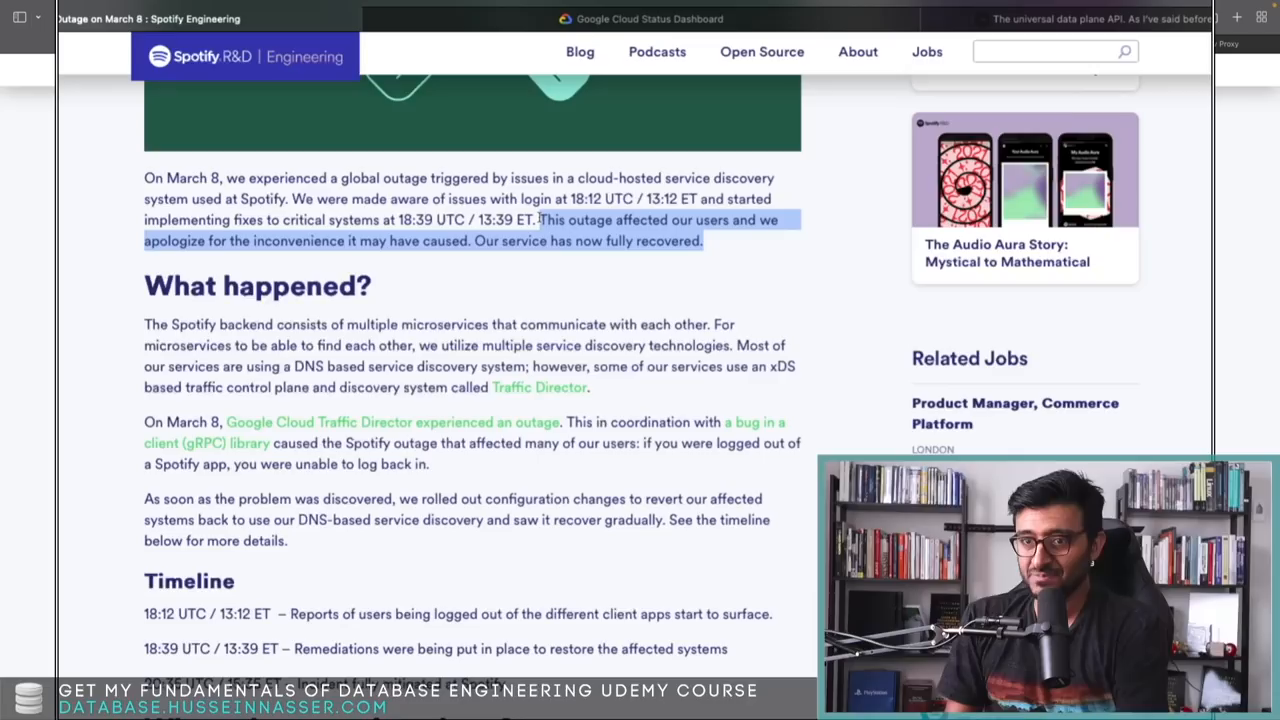
scroll("down", 3)
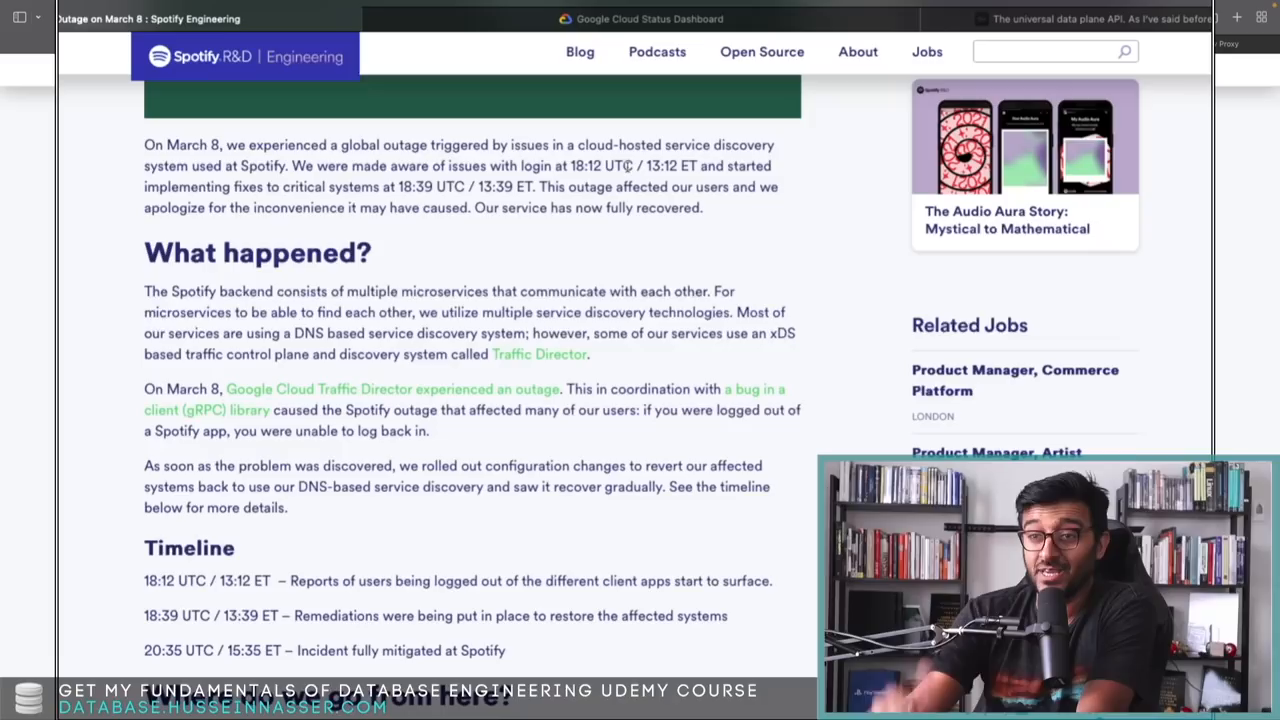
Step: Scroll below the completed Timeline until the 'Where do we go from here?' heading appears
scroll("down", 3)
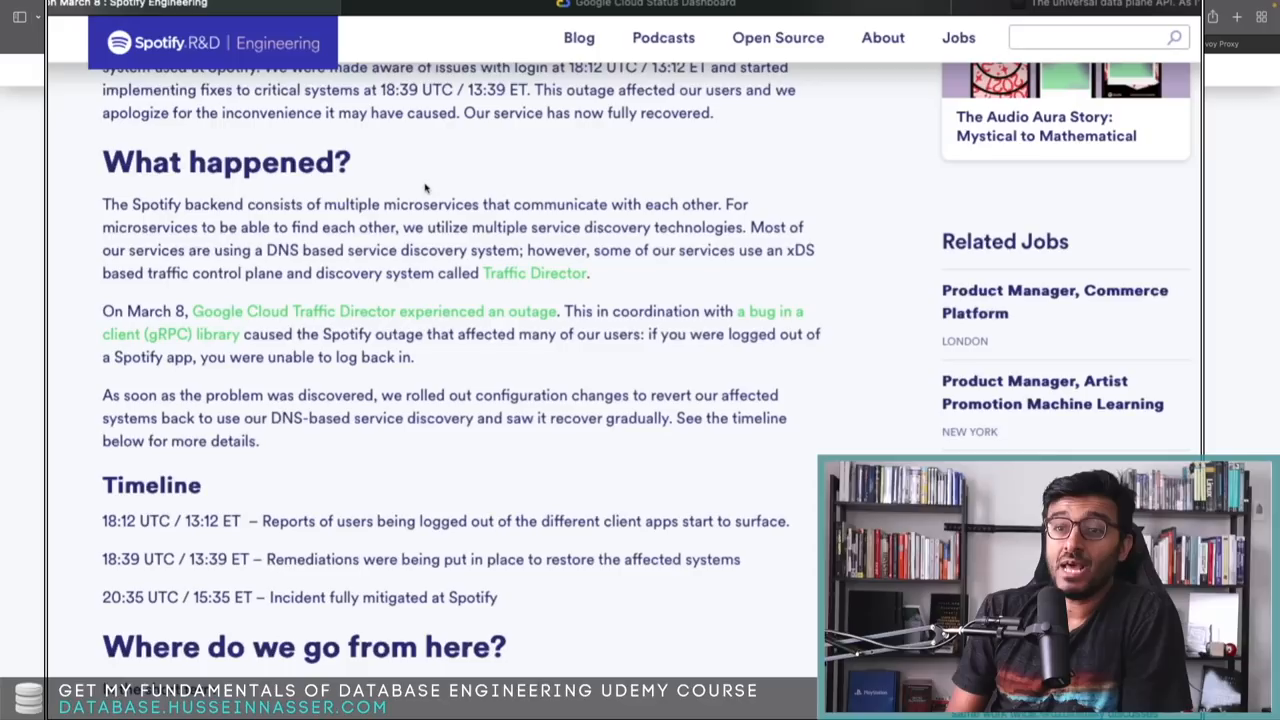
scroll("down", 3)
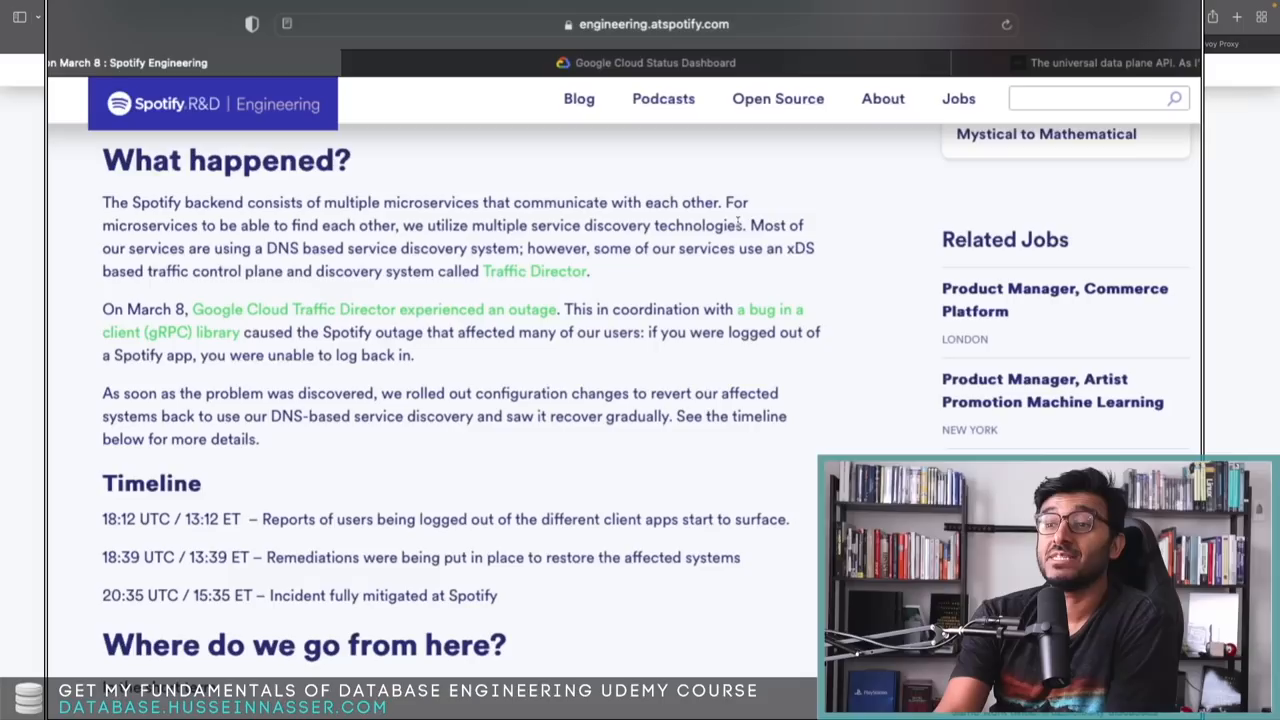
Step: Highlight a line of the Spotify post text above the 'In the short term' list
left_click_drag(505, 225, 738, 225)
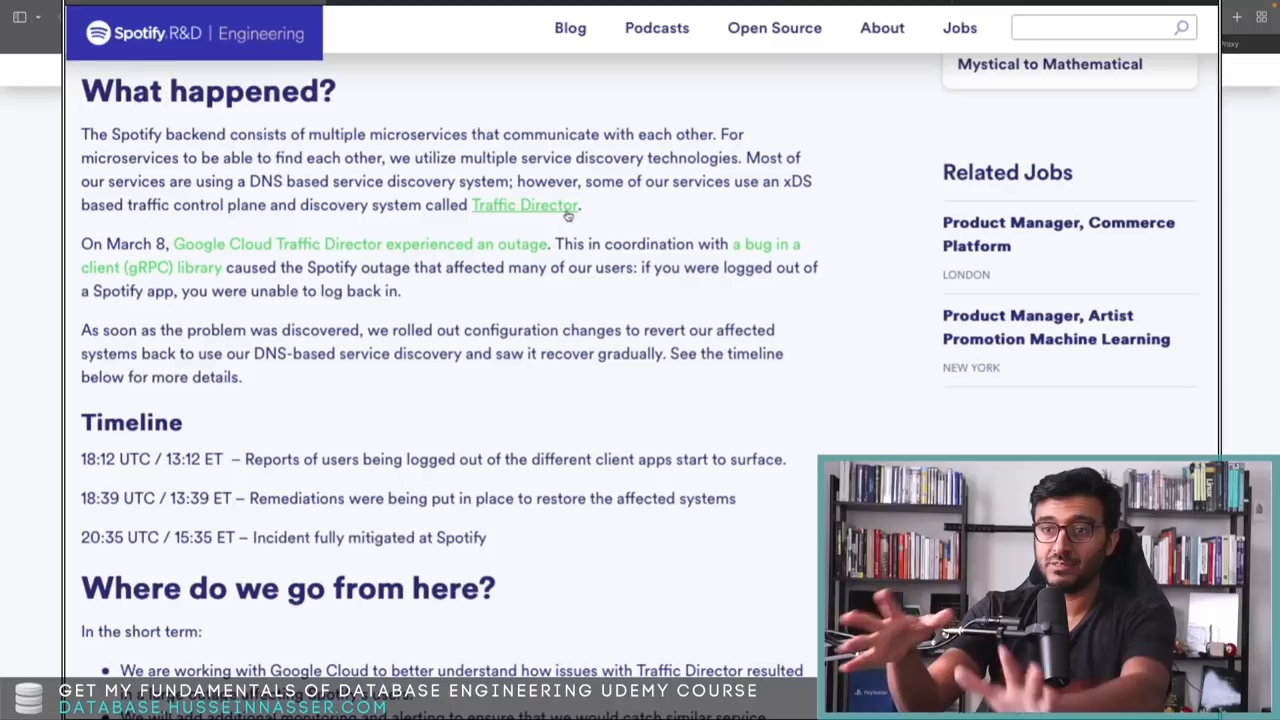
mouse_move(600, 222)
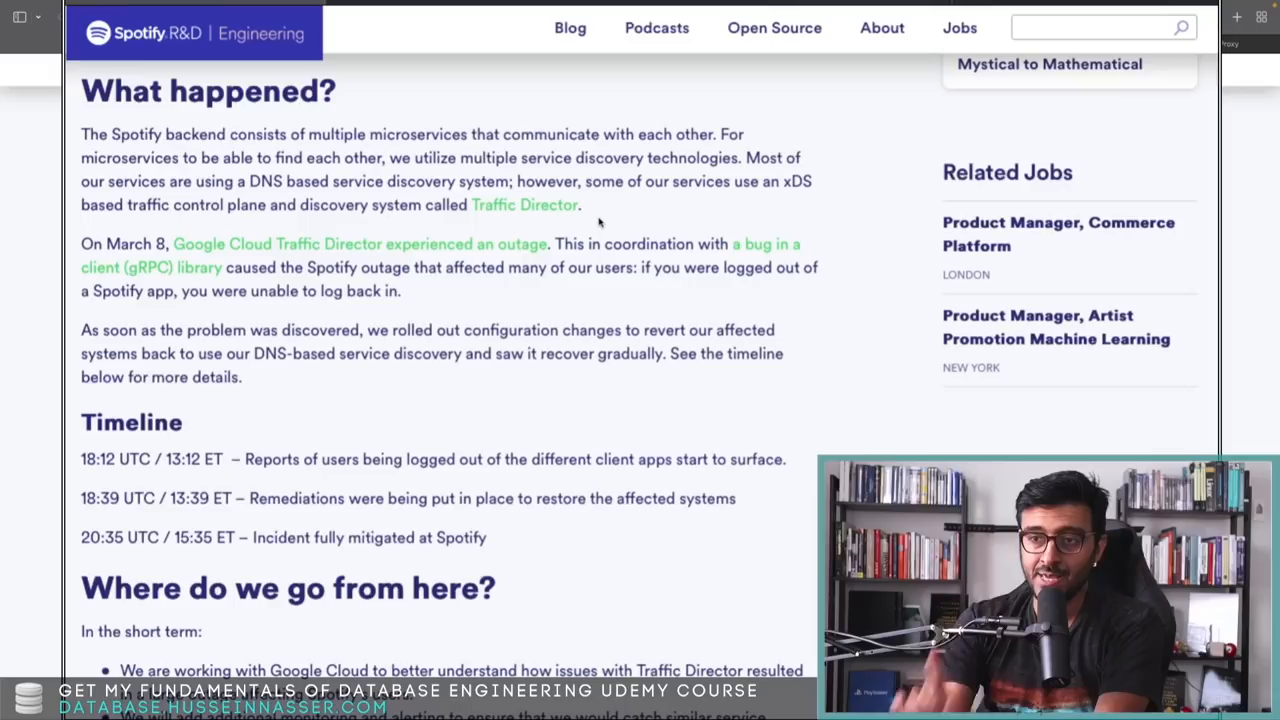
Step: Scroll to the article's end, highlighting the sentence about reverting to DNS-based service discovery
scroll("down", 3)
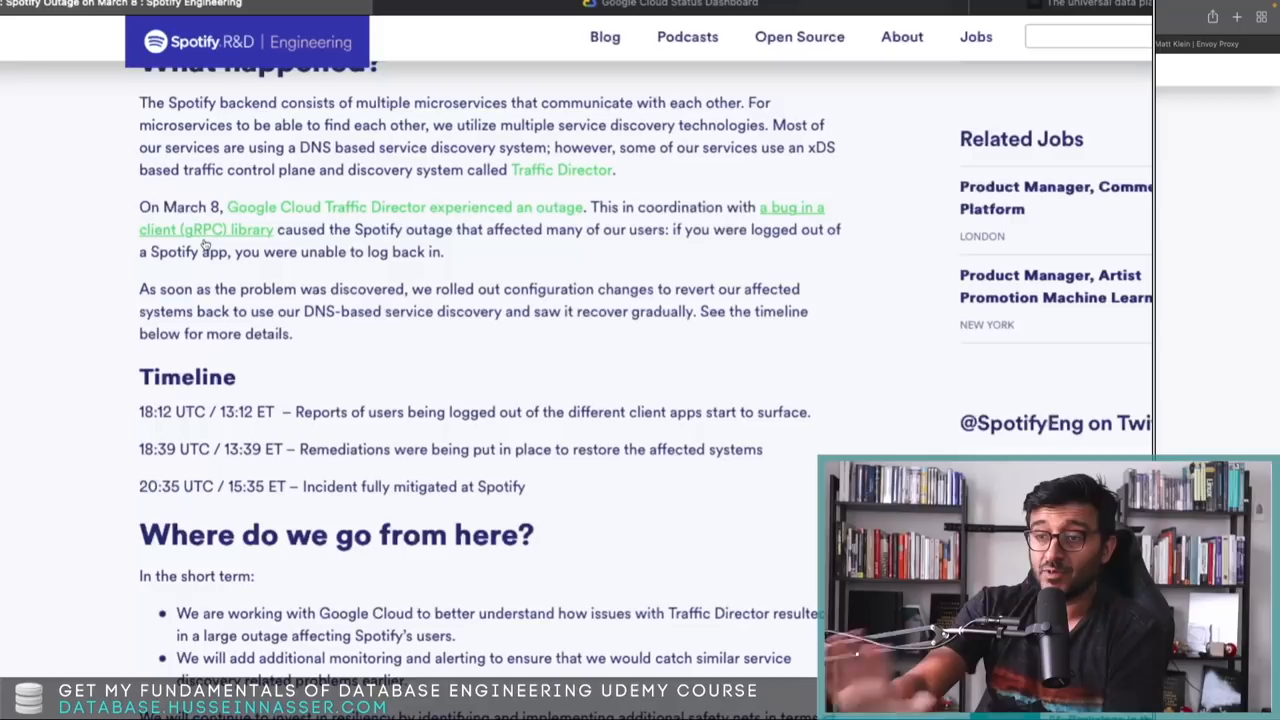
scroll("down", 3)
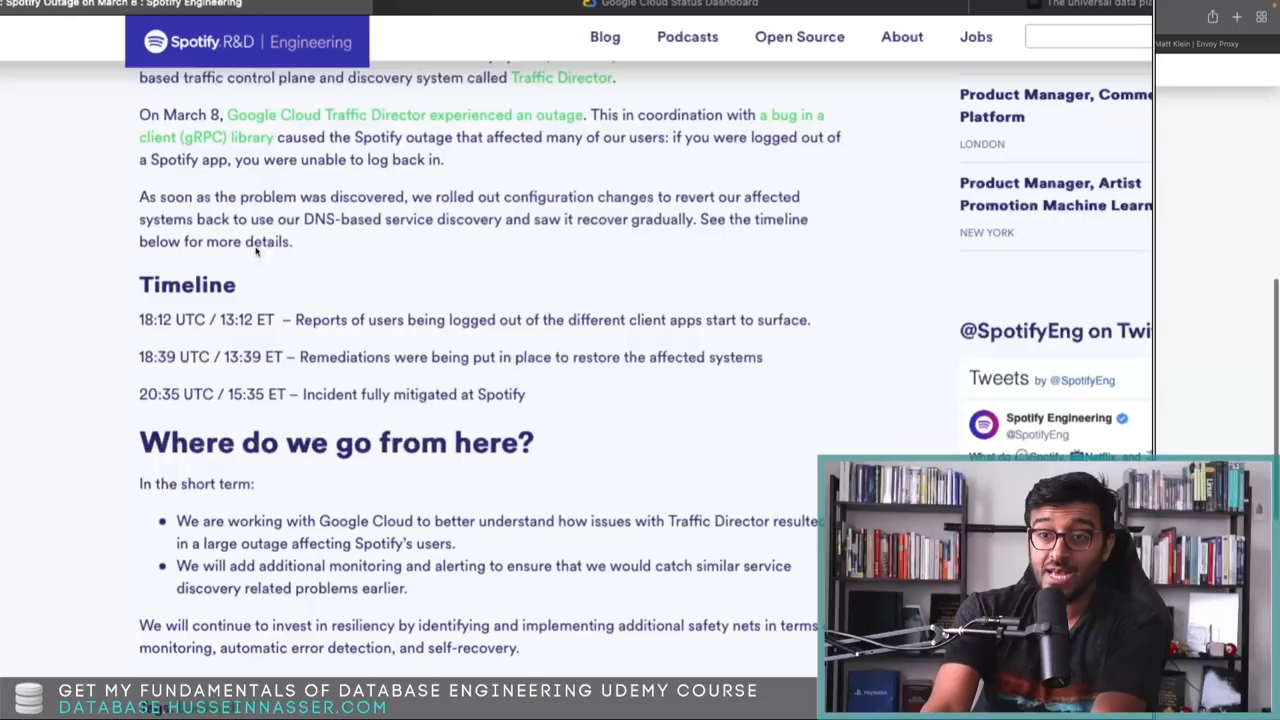
left_click_drag(741, 196, 338, 219)
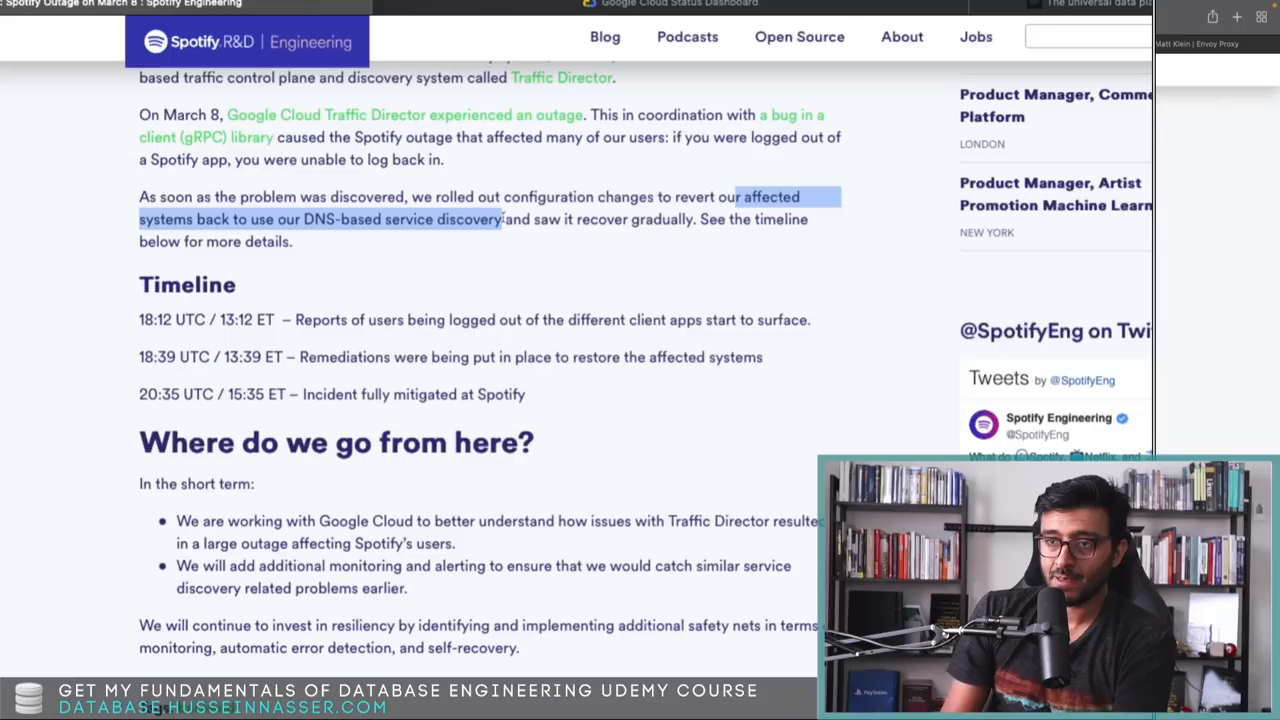
left_click_drag(500, 219, 695, 219)
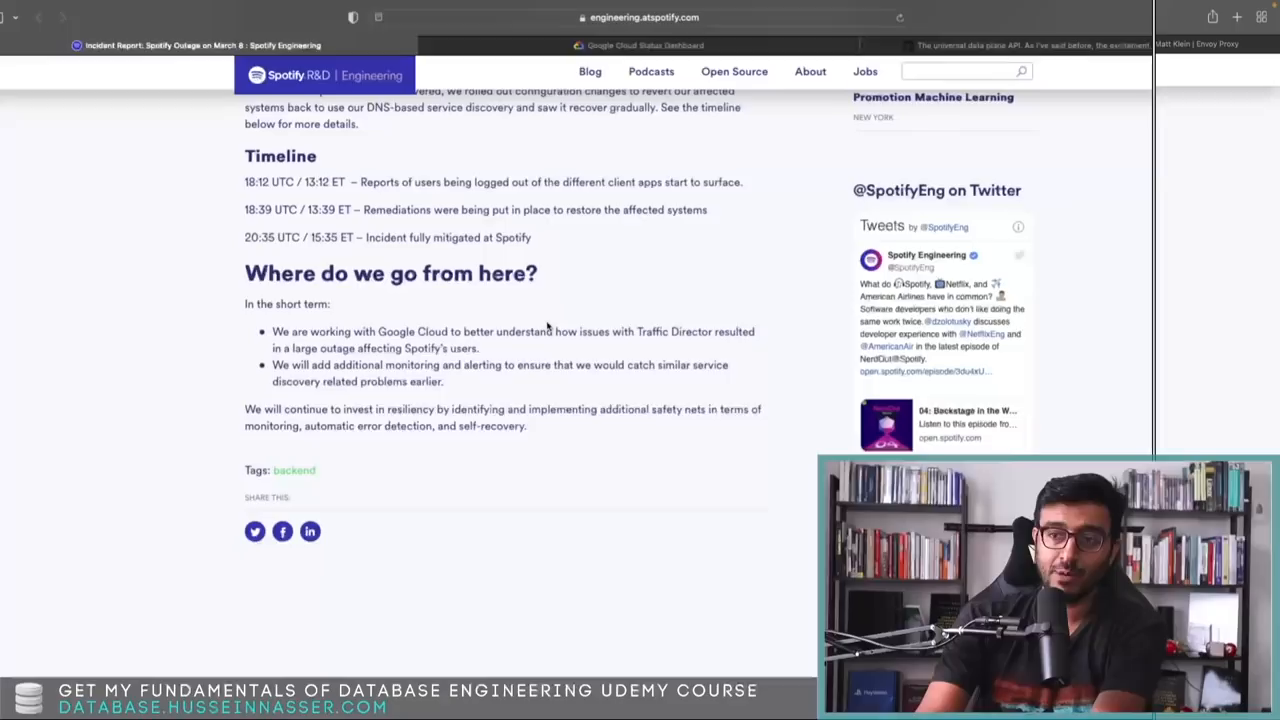
Step: Scroll back up the Spotify post and switch to the Google Cloud Status Dashboard tab
scroll("up", 3)
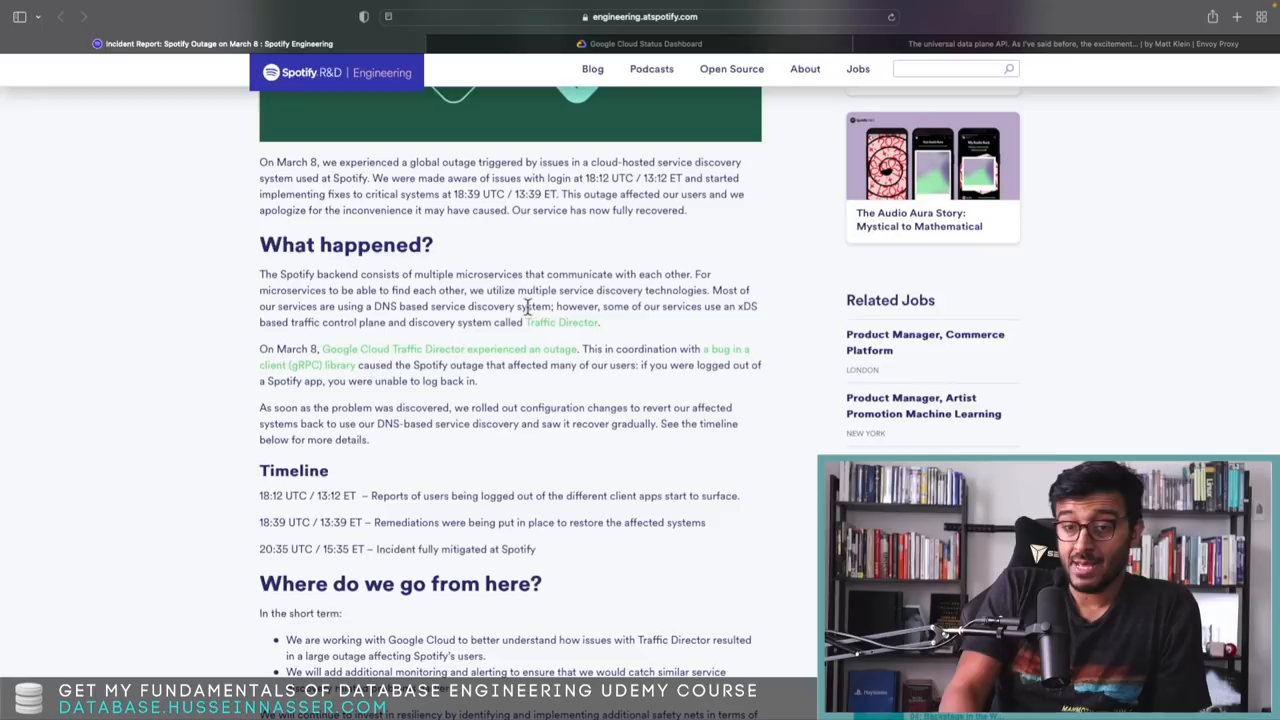
left_click(645, 43)
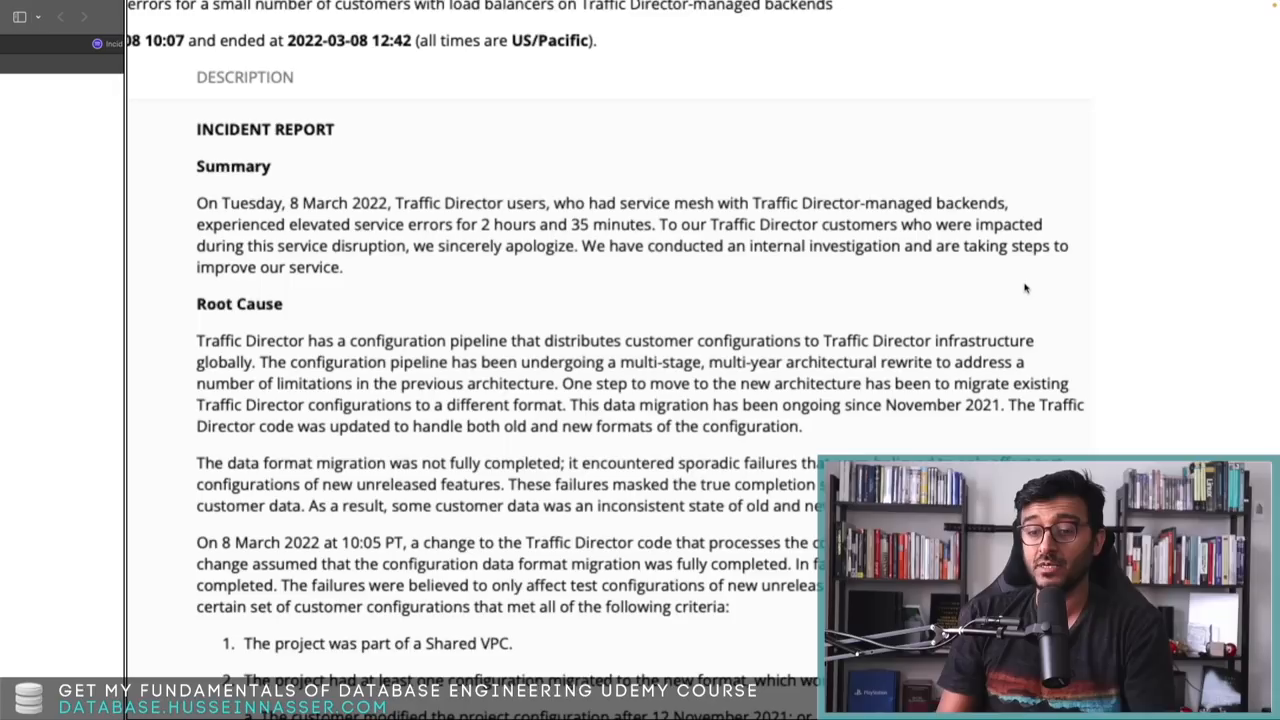
scroll("down", 3)
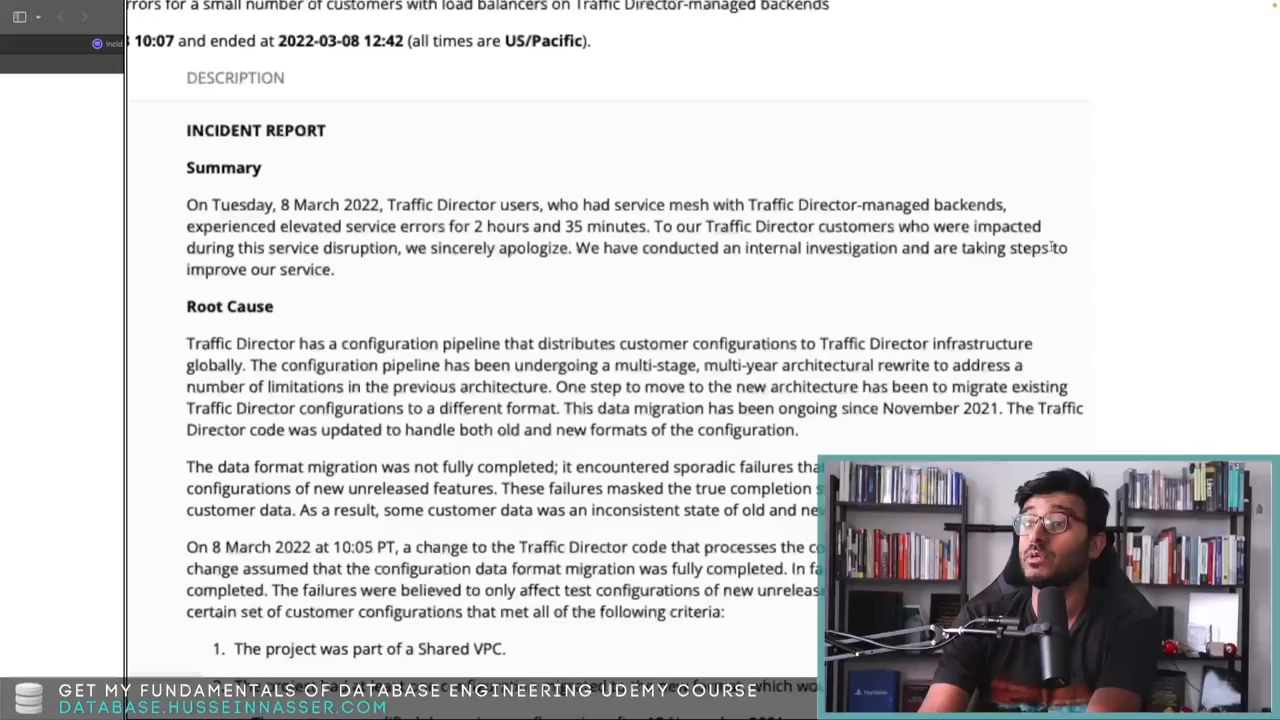
scroll("down", 3)
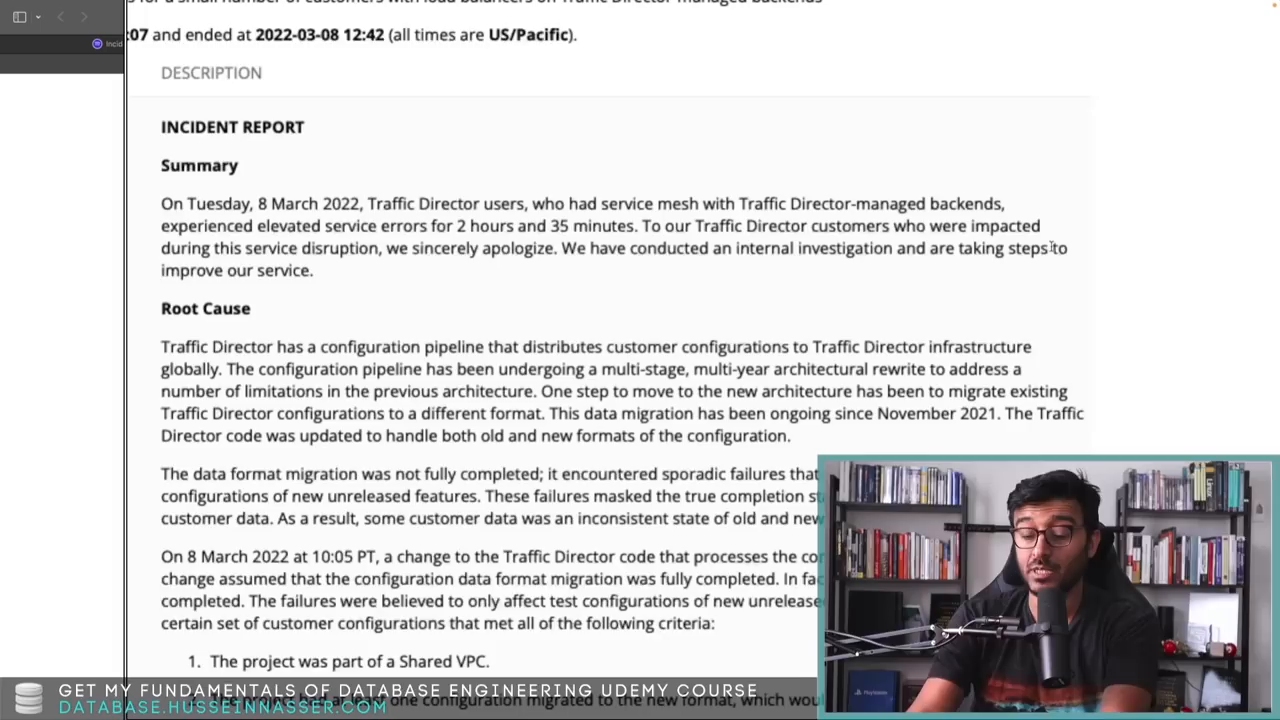
scroll("down", 3)
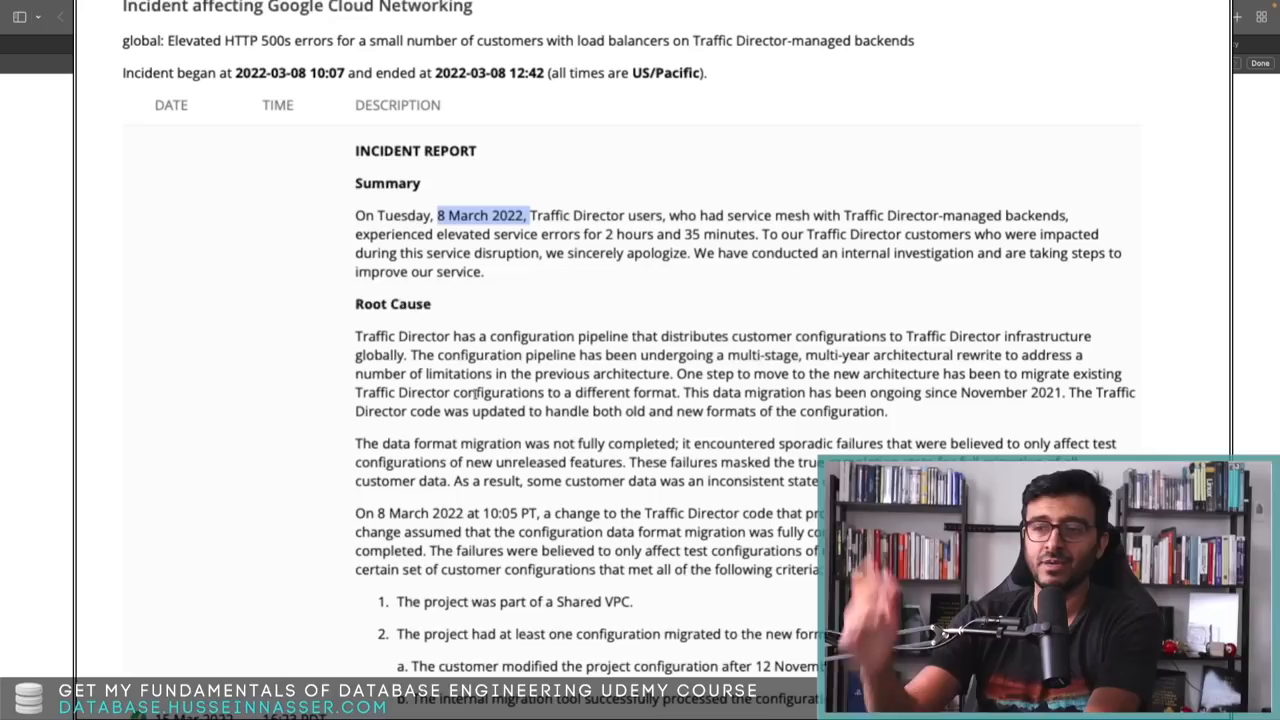
scroll("down", 3)
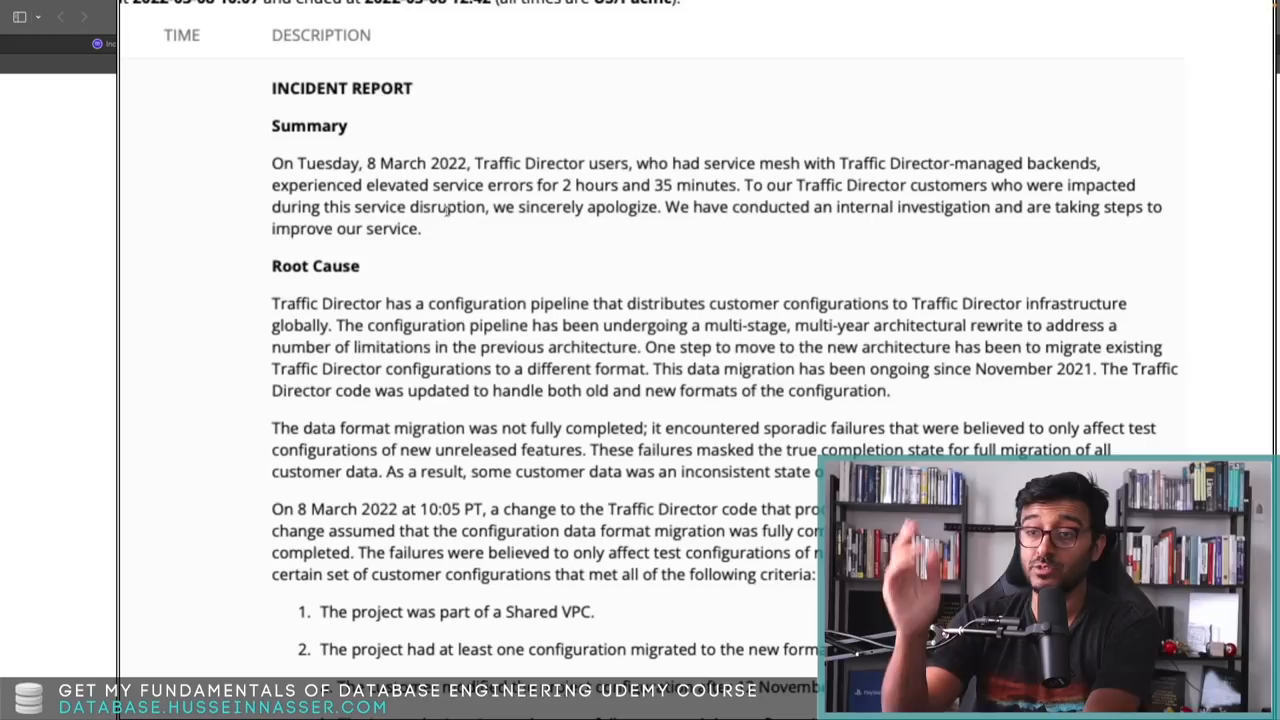
scroll("down", 3)
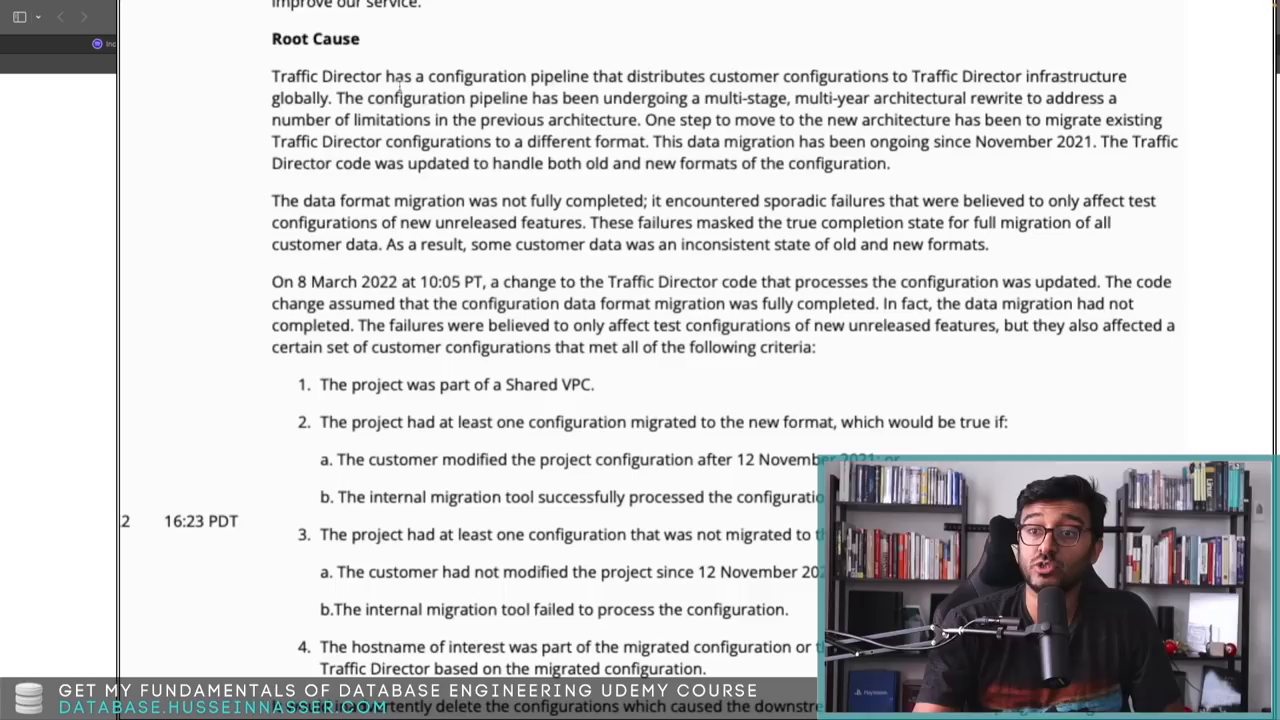
left_click_drag(271, 76, 331, 97)
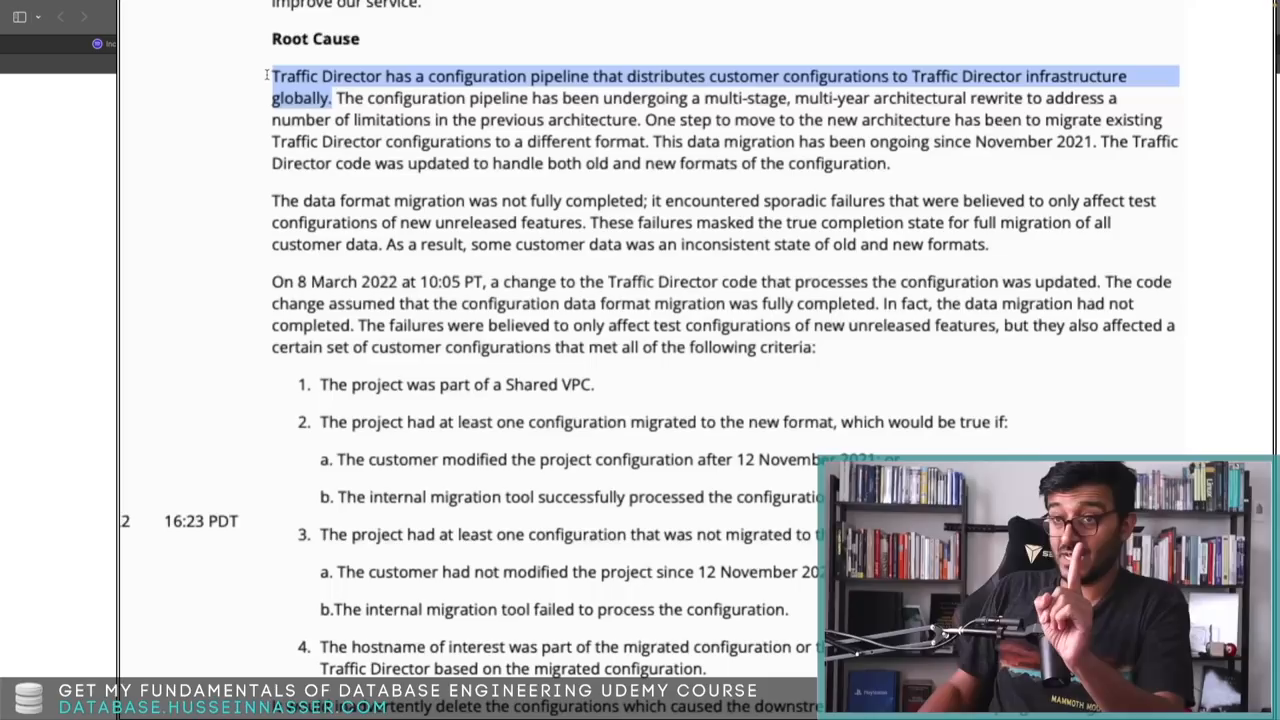
left_click(700, 98)
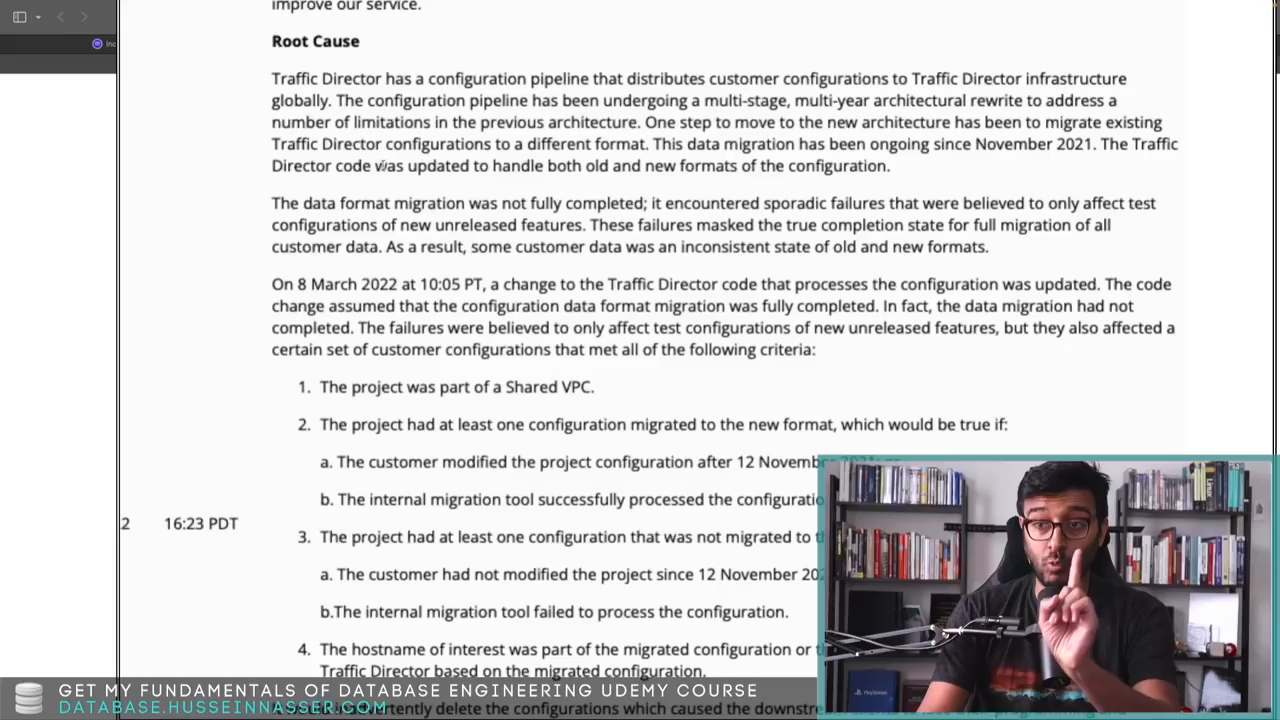
left_click_drag(378, 166, 890, 166)
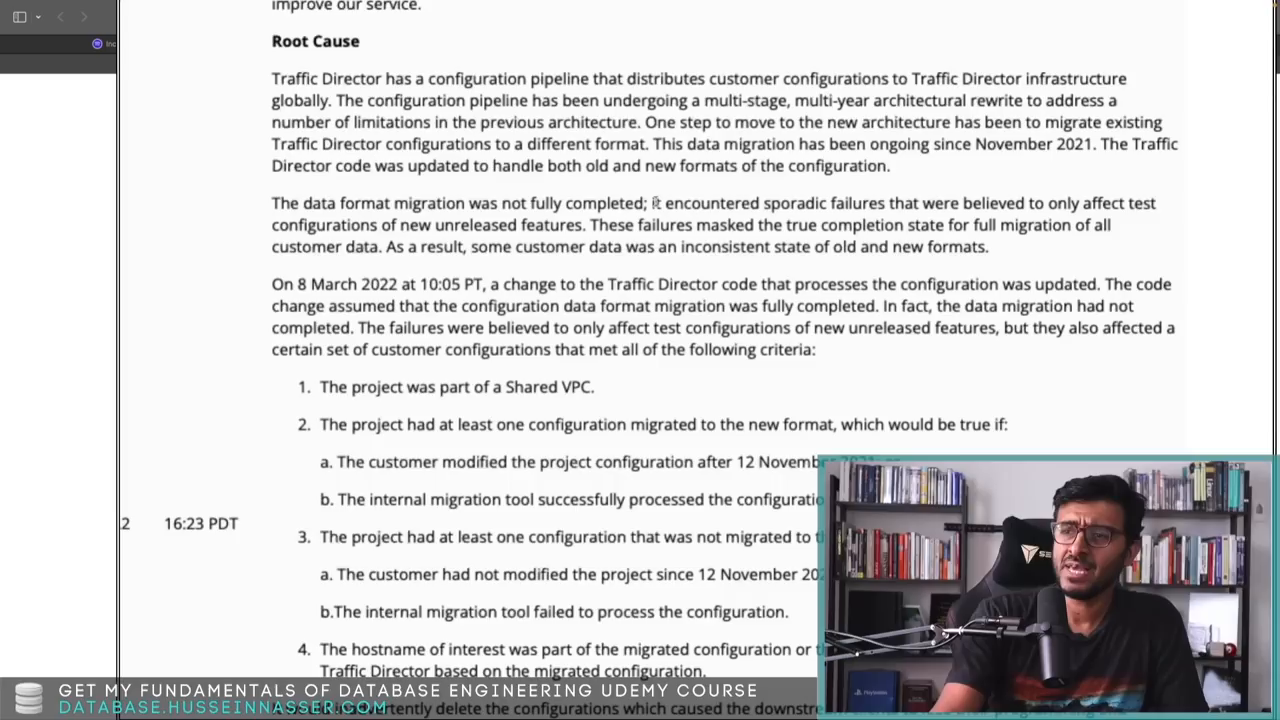
left_click_drag(1030, 203, 620, 247)
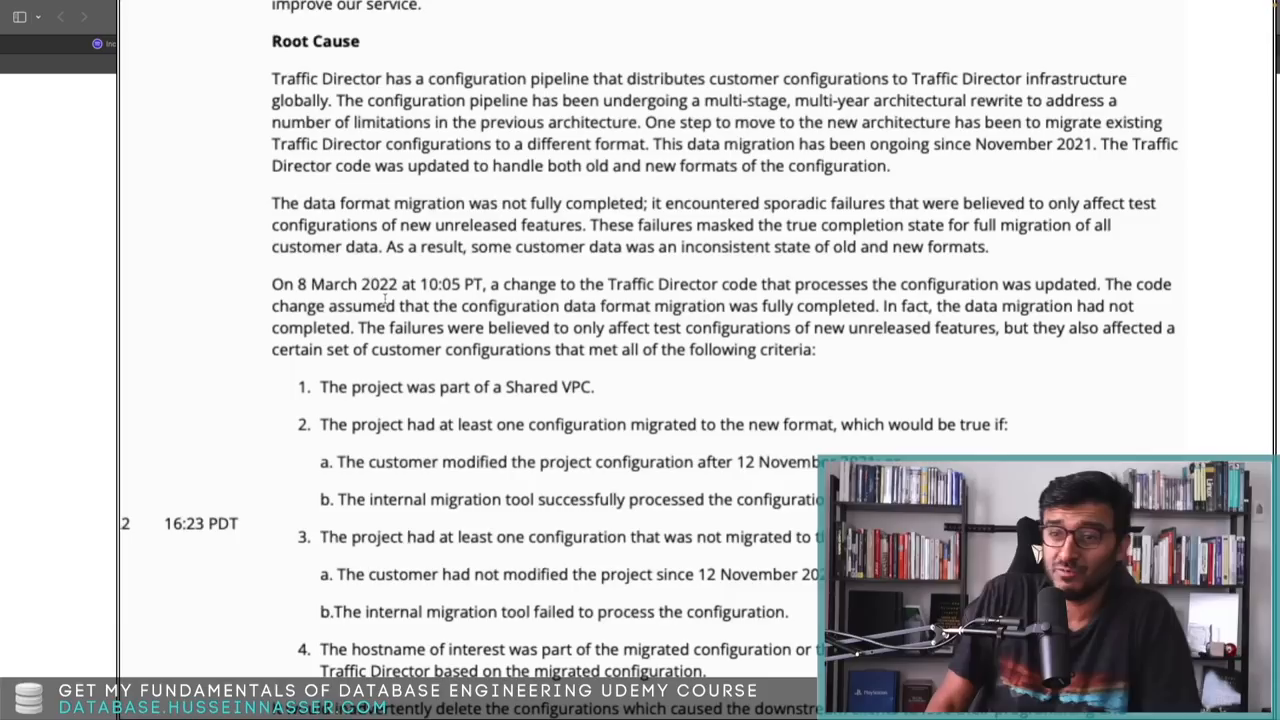
left_click_drag(297, 284, 388, 284)
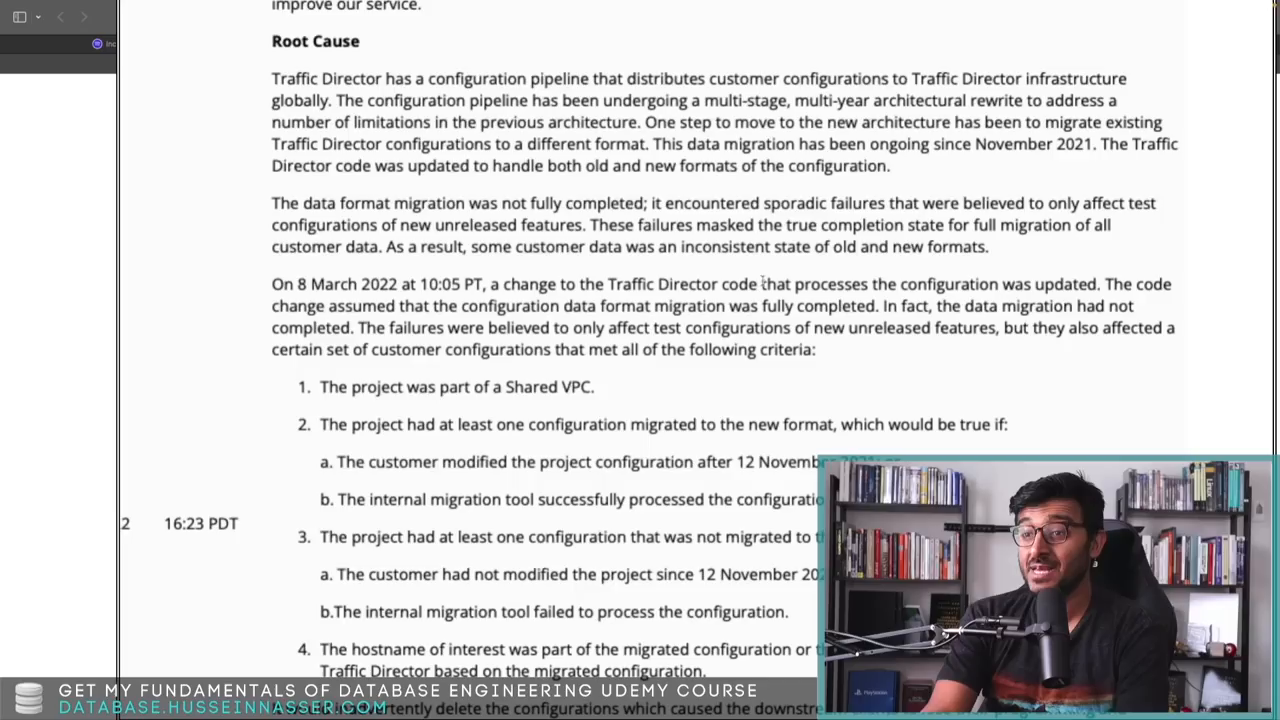
left_click_drag(680, 284, 1095, 284)
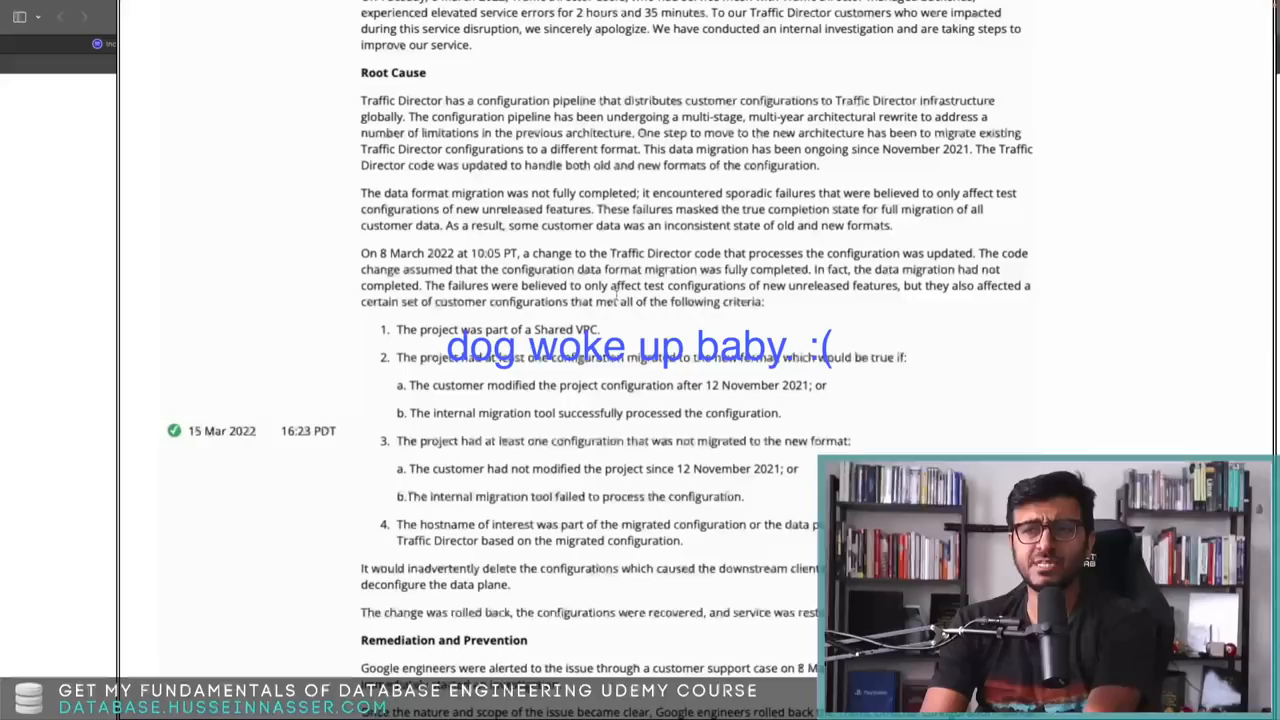
Step: Scroll past Remediation and Prevention to the Detailed Description of Impact and Mini Incident Report
scroll("down", 3)
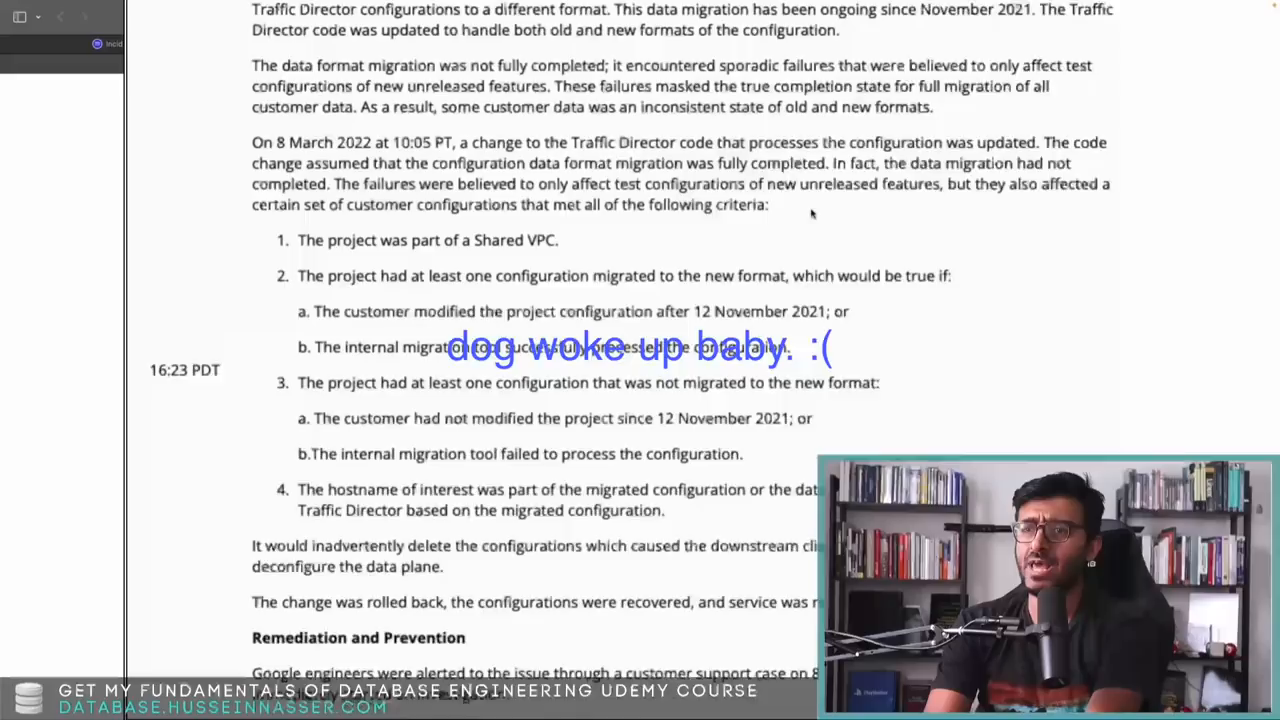
scroll("down", 3)
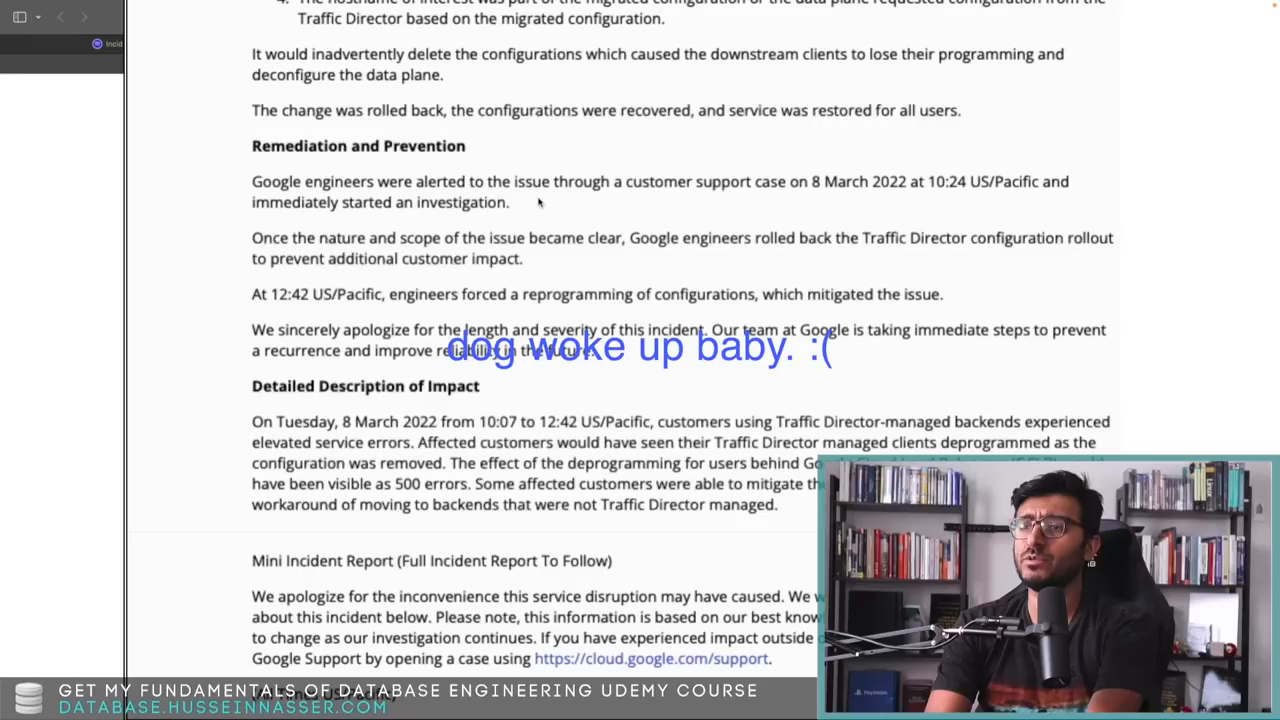
scroll("down", 3)
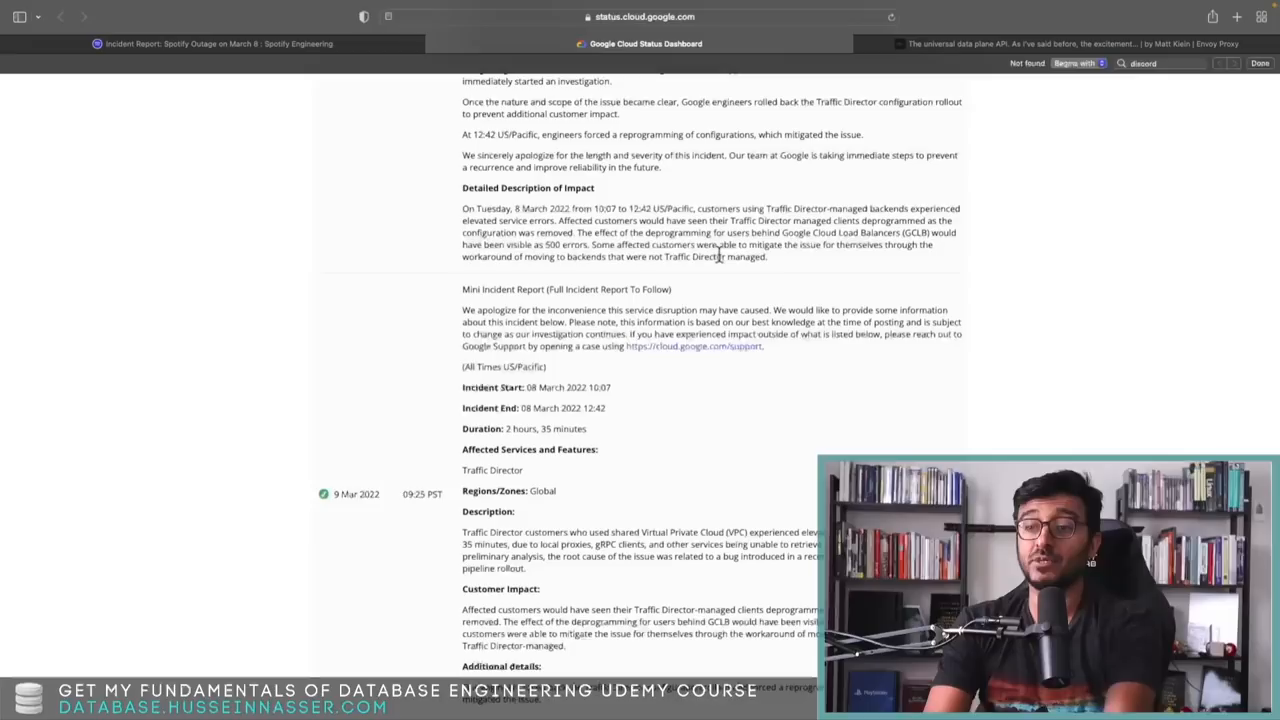
Step: Scroll up briefly, then back down to the Mini Incident Report listing Traffic Director globally
scroll("up", 3)
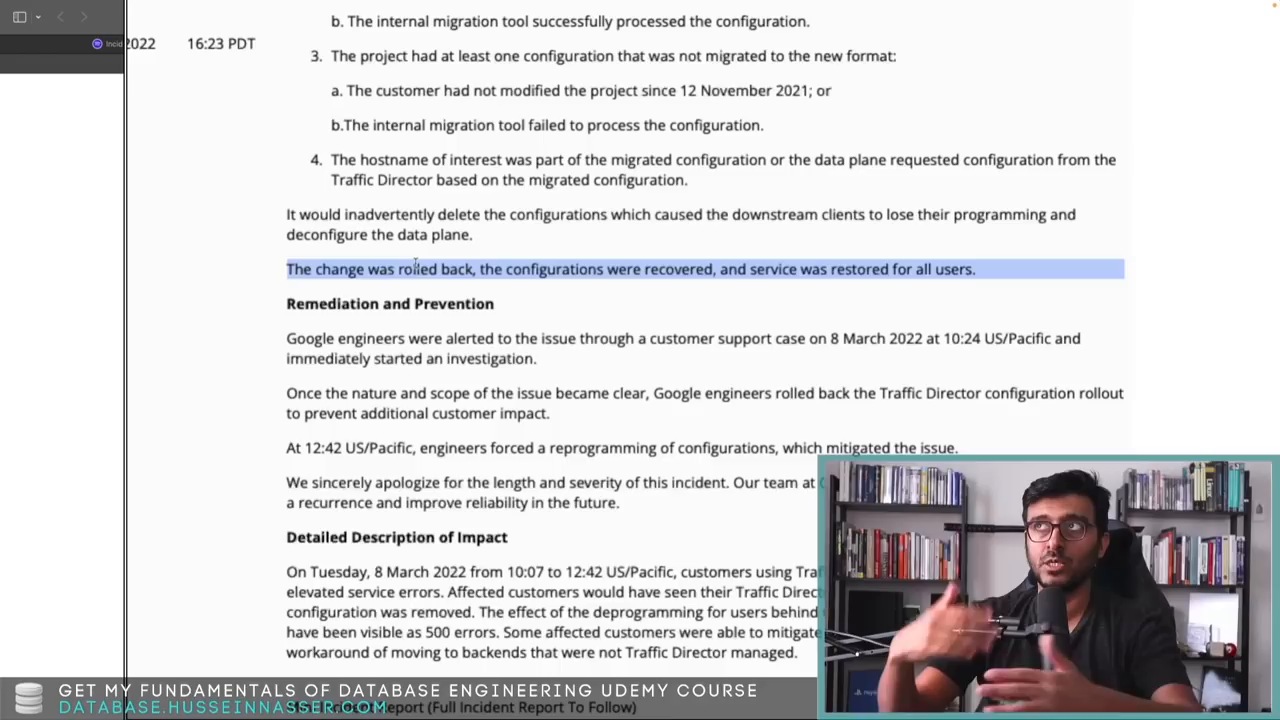
scroll("down", 3)
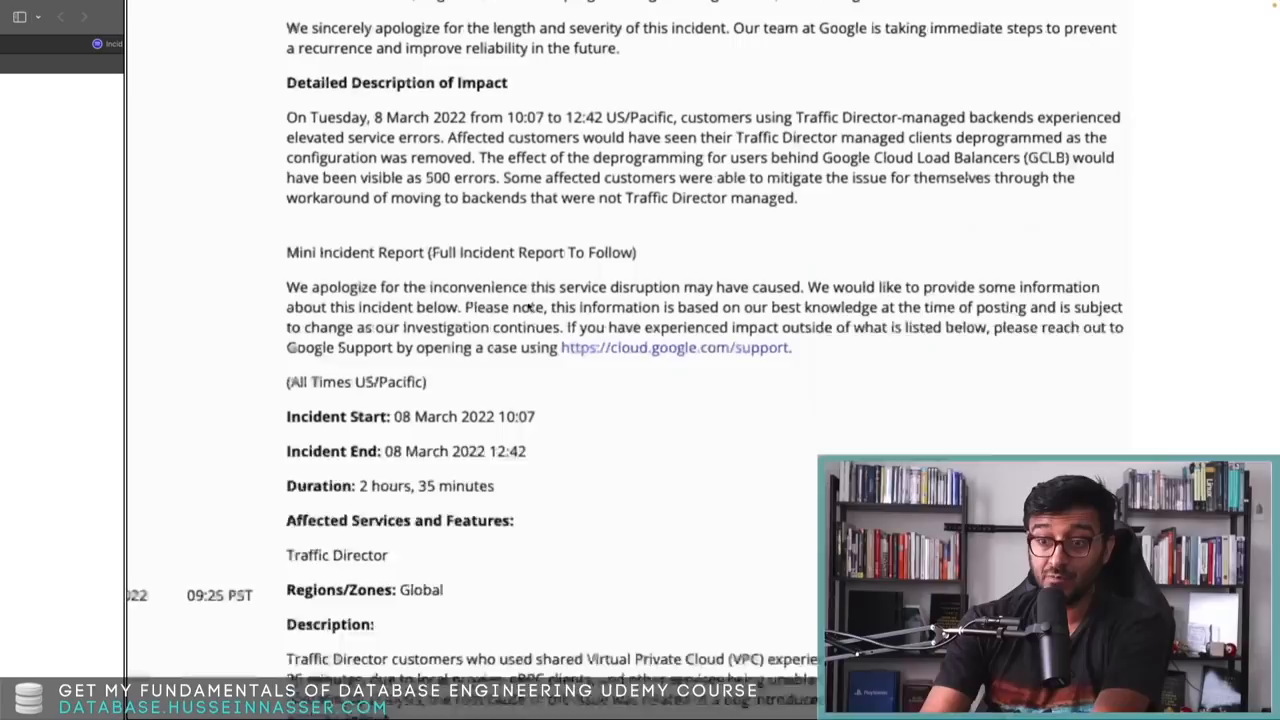